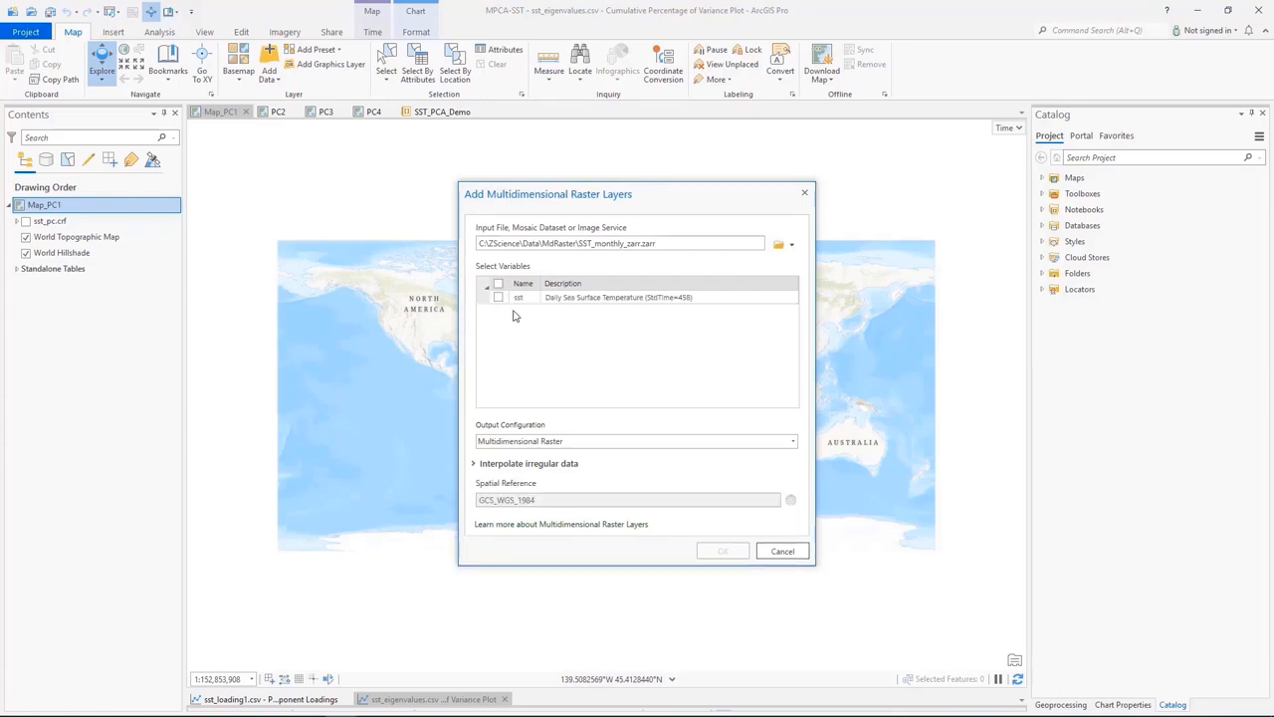
Step: Add the sst variable of the monthly Zarr dataset as a multidimensional raster layer
left_click(497, 296)
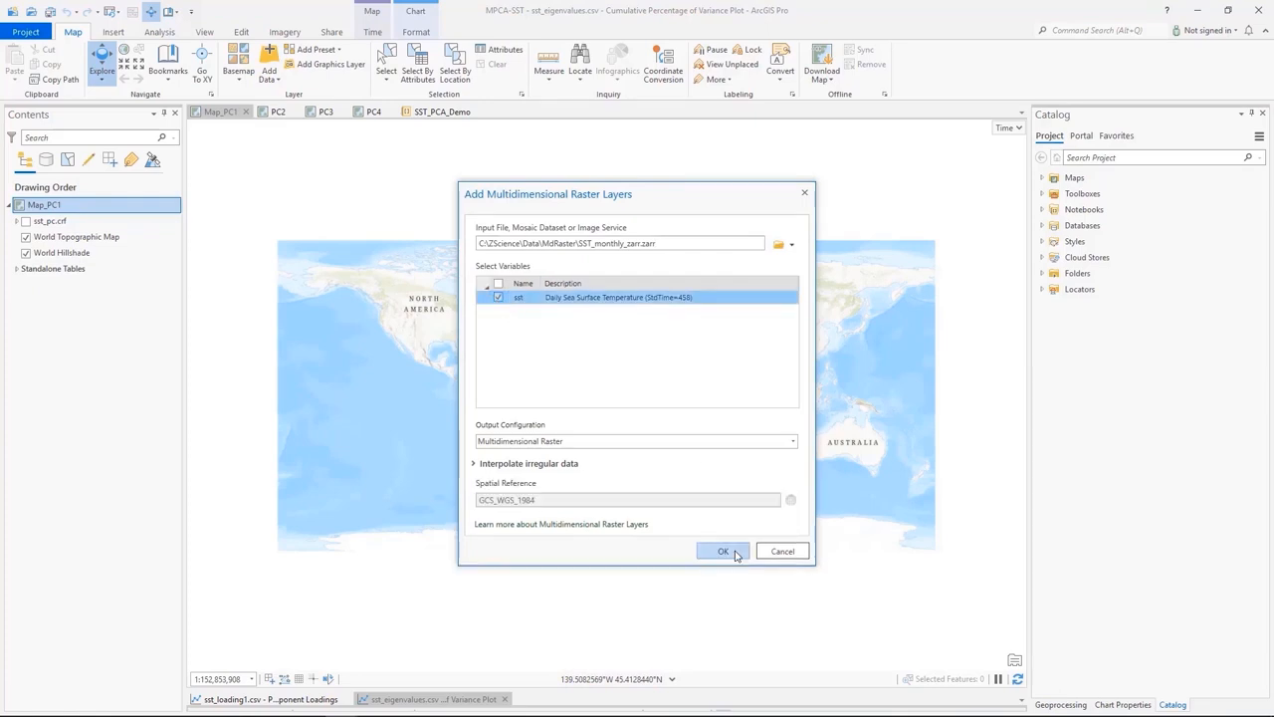
left_click(724, 551)
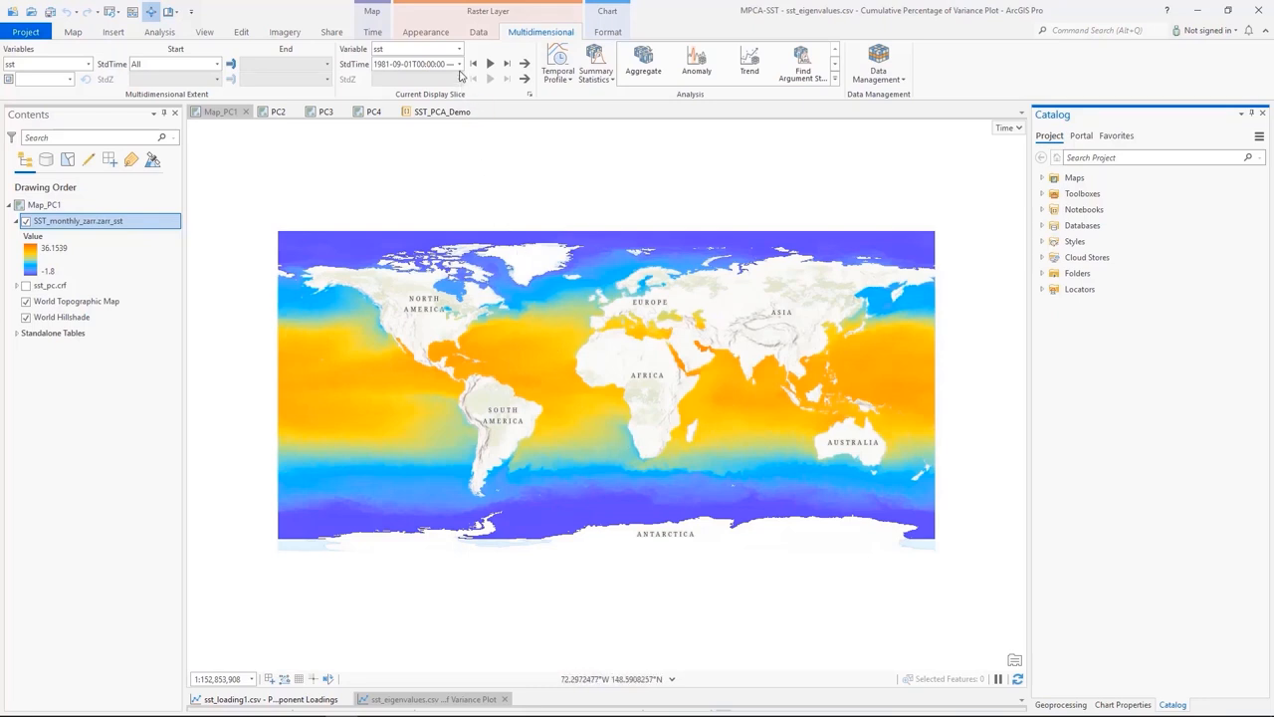
Step: Browse the layer's monthly StdTime slices and open the Multidimensional Principal Components tool
left_click(459, 64)
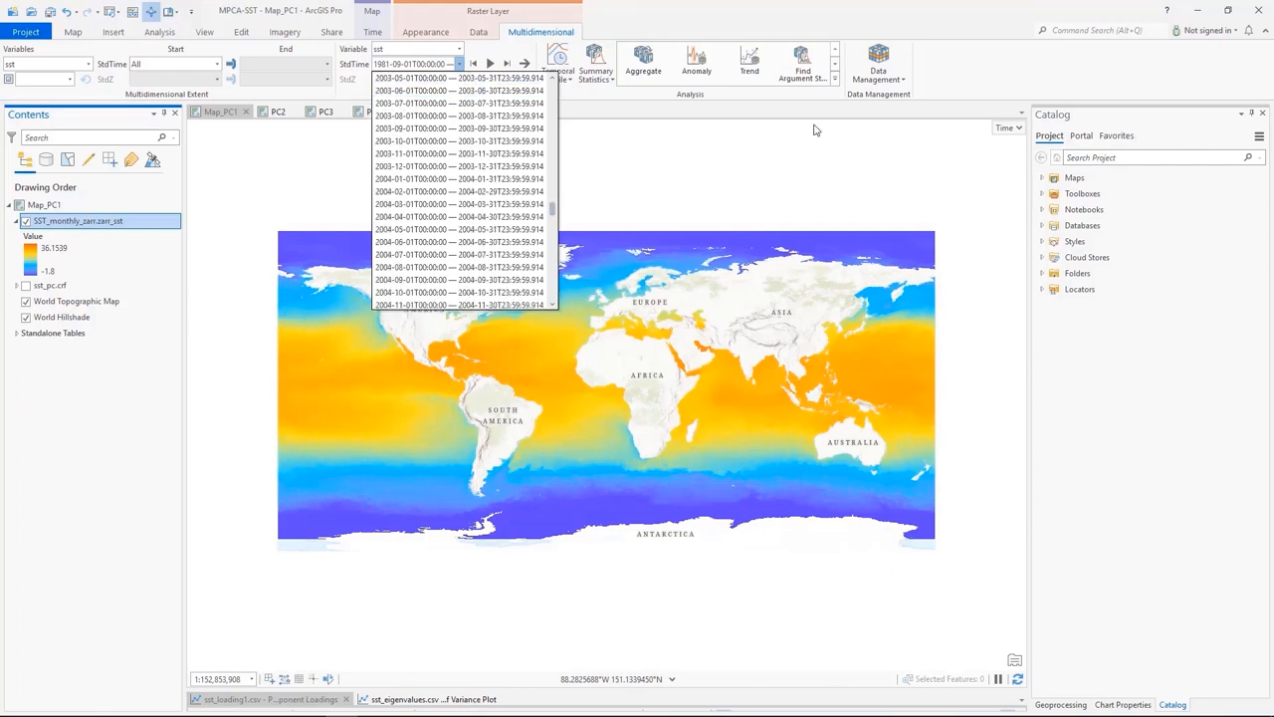
left_click(1059, 704)
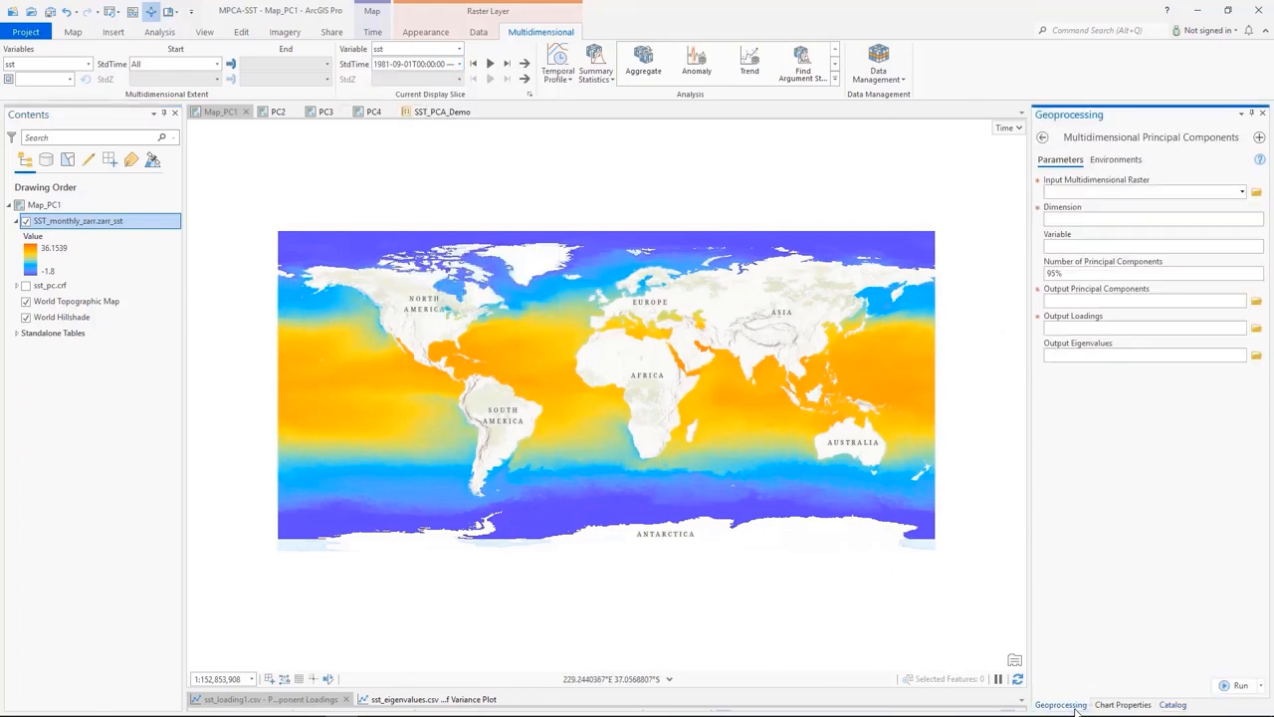
Step: Run principal components on SST_monthly_zarr.zarr_sst, producing sst_pc.crf with loadings and eigenvalues tables
left_click(1242, 192)
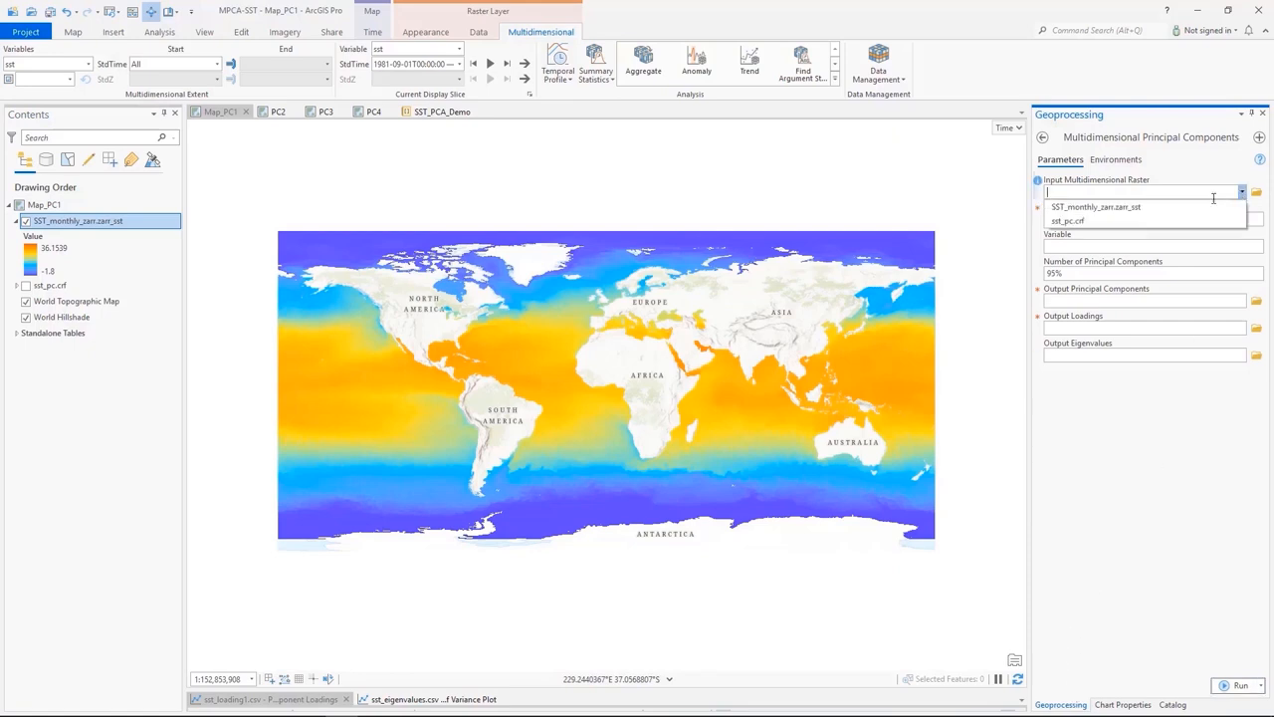
left_click(1095, 207)
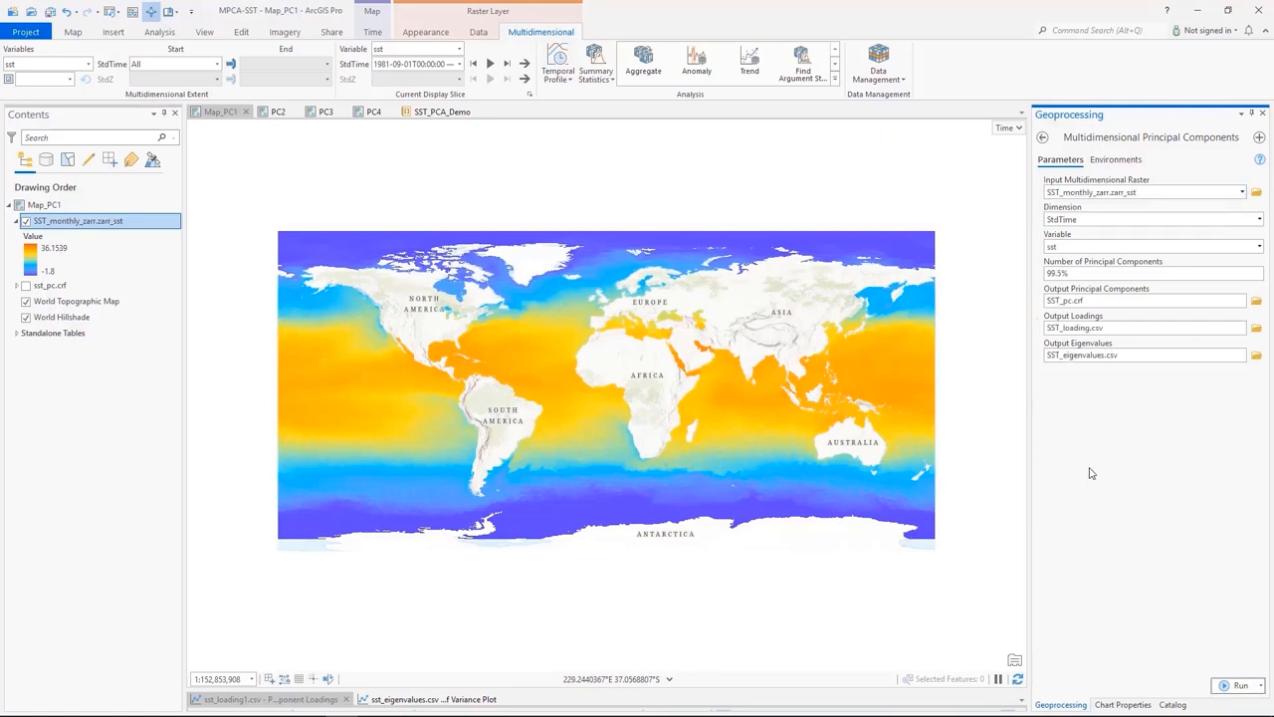
left_click(26, 221)
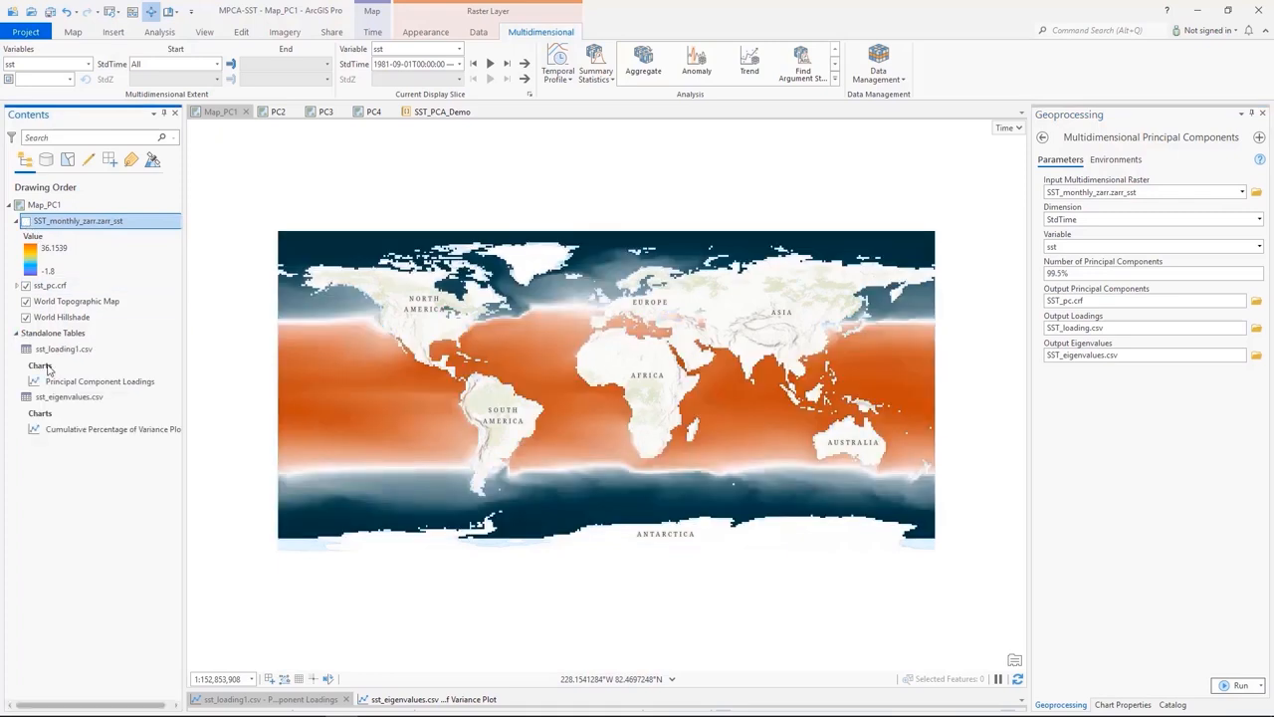
Step: View the cumulative variance chart (about 99.76% from four components), then the loadings chart
left_click(428, 529)
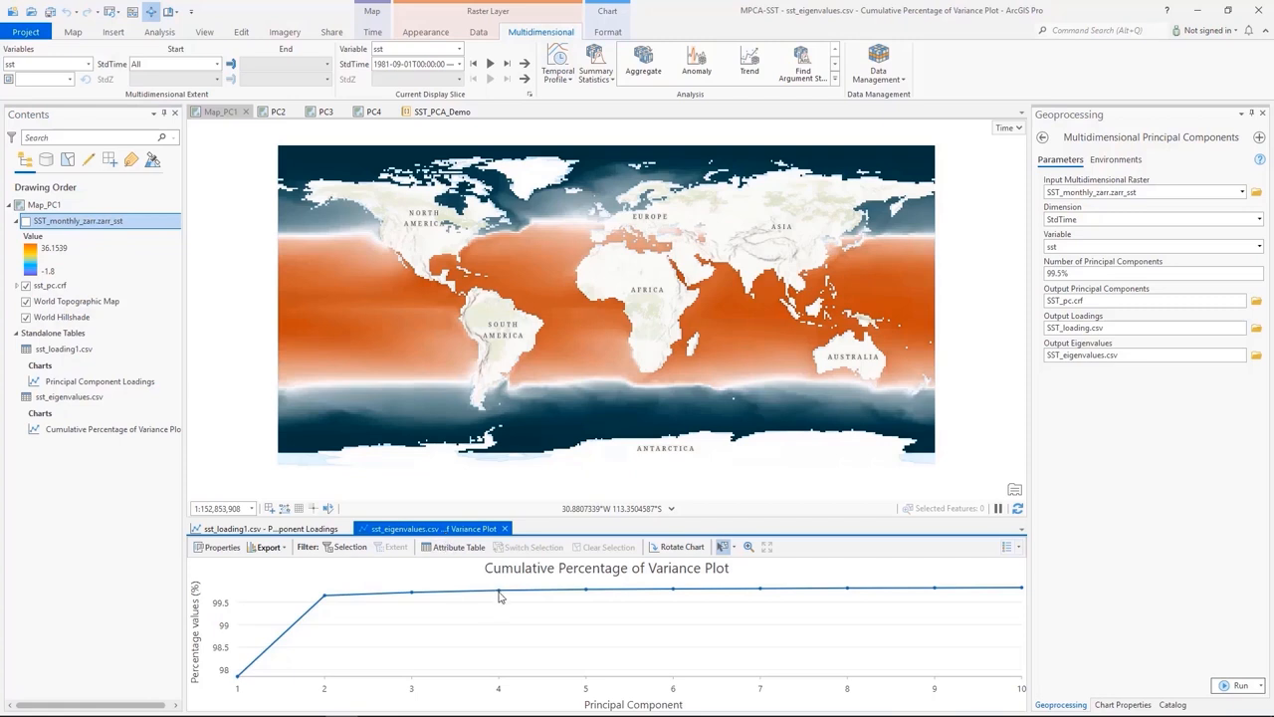
mouse_move(500, 595)
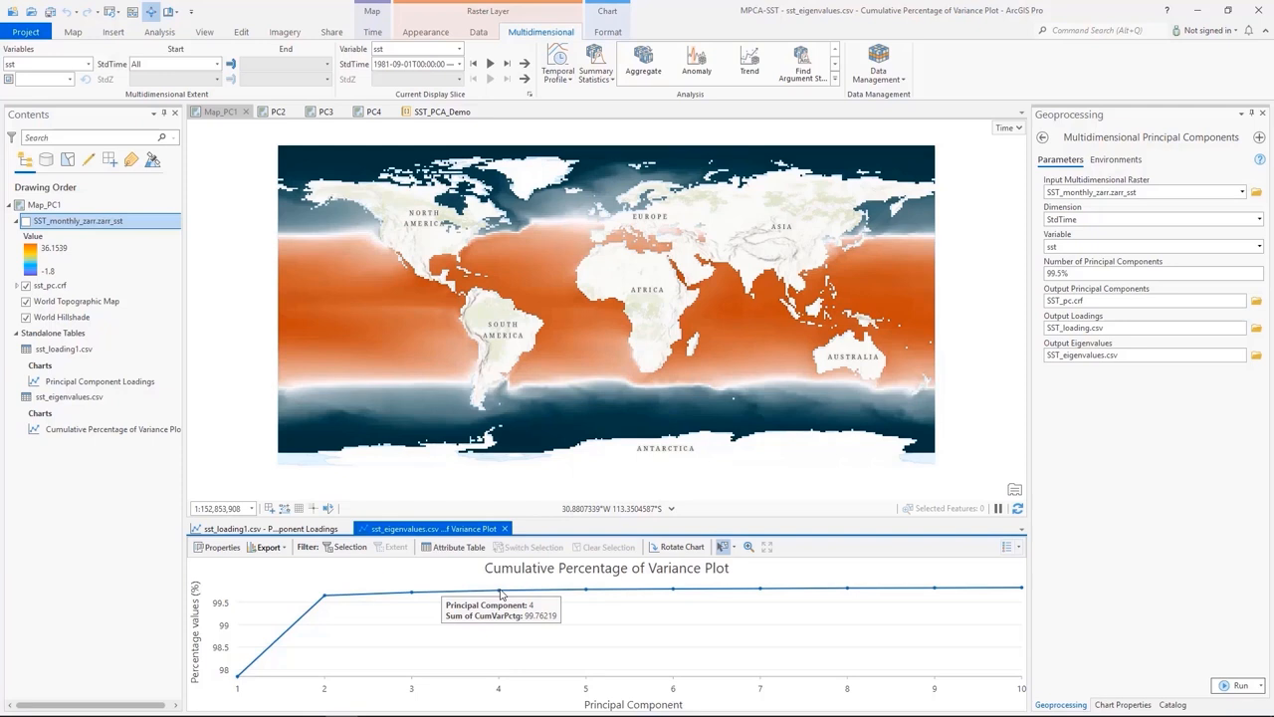
mouse_move(359, 552)
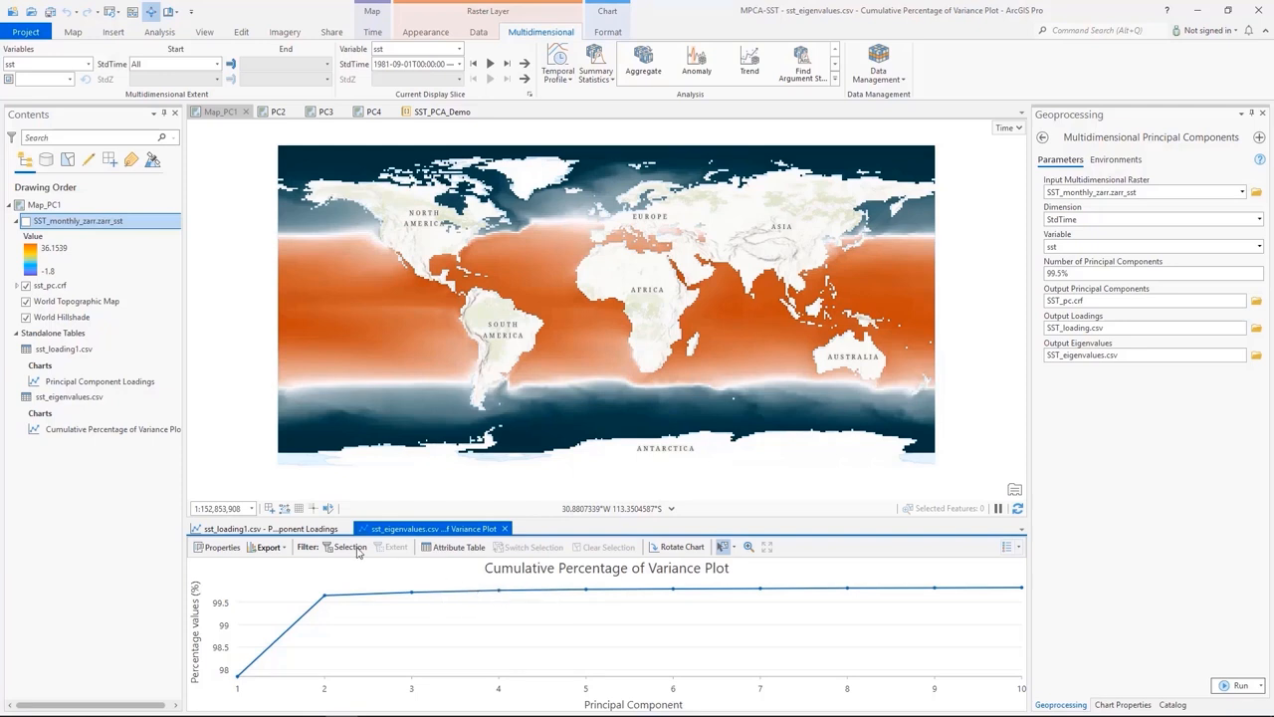
left_click(264, 529)
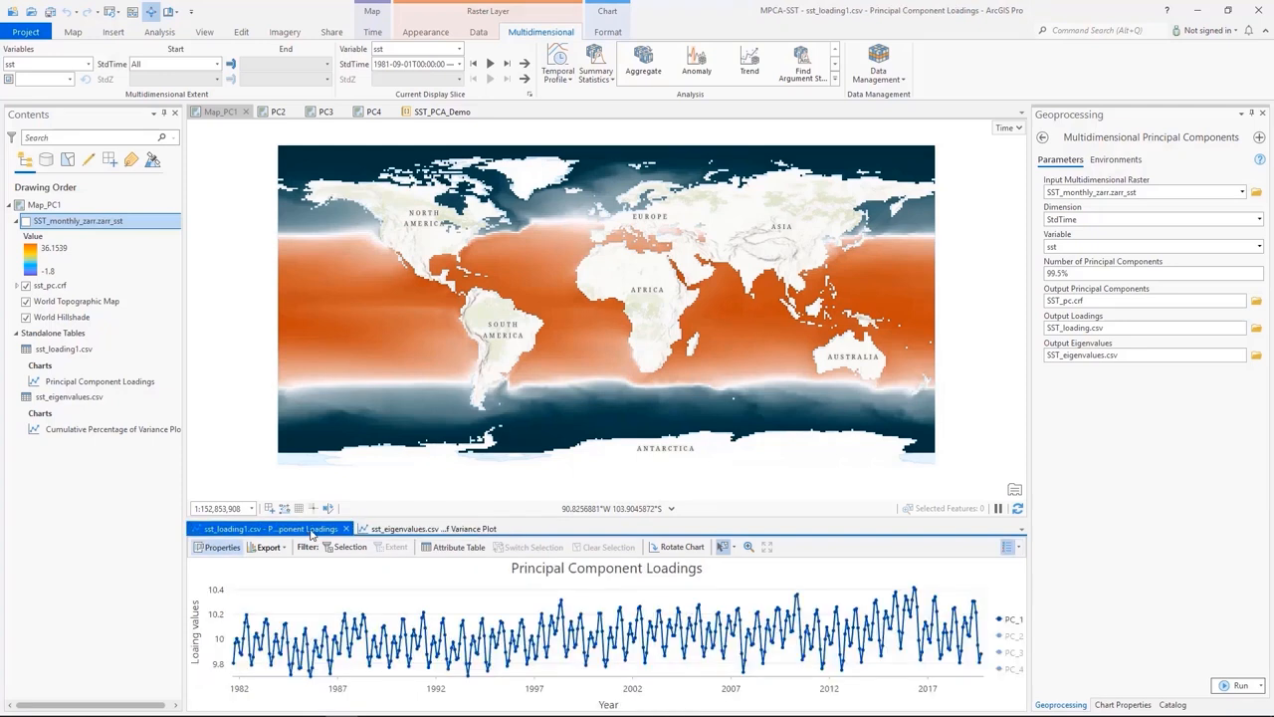
mouse_move(405, 572)
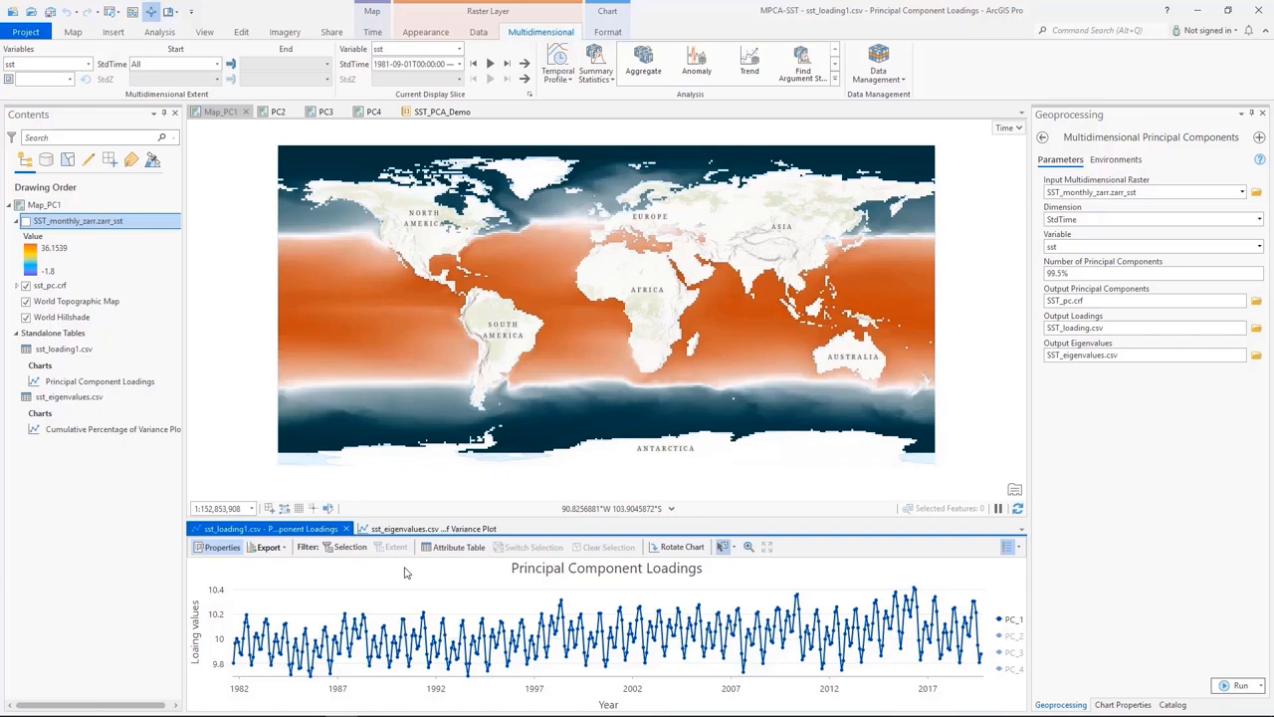
Step: Show the PC2 map of the second component's spatial pattern
left_click(278, 110)
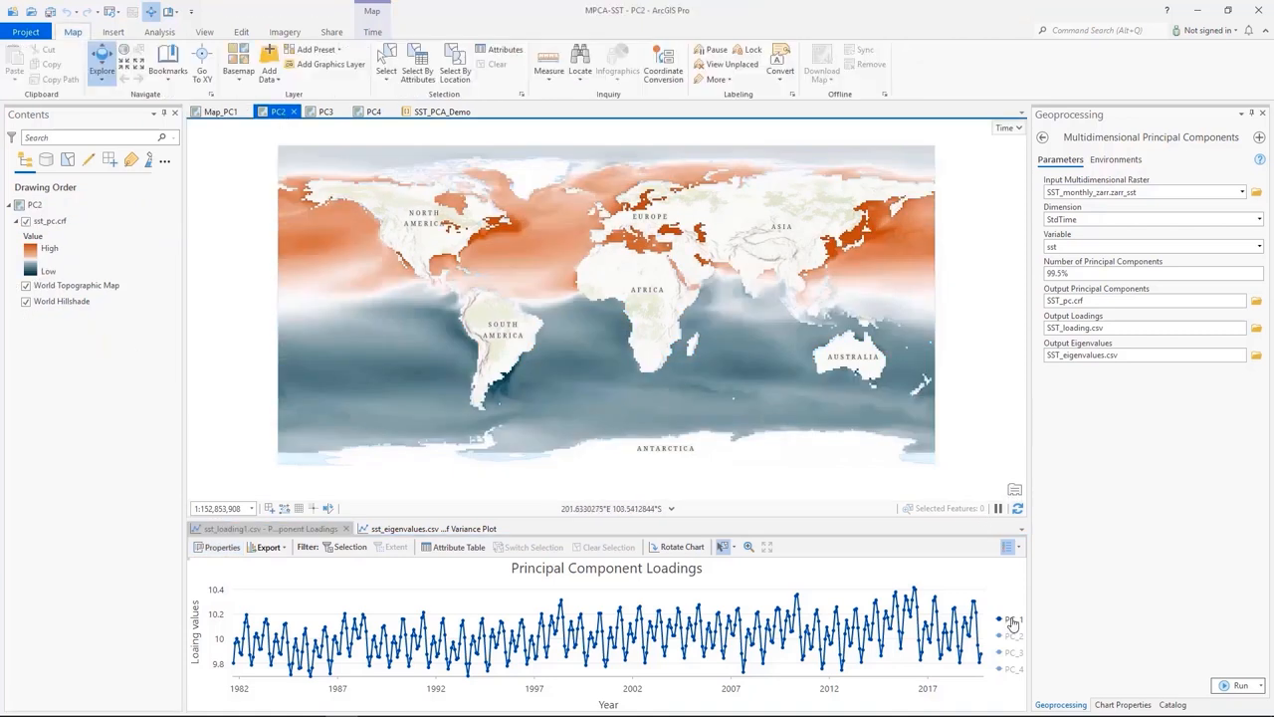
Step: Plot the PC_2 seasonal loadings series and switch to the PC3 map
left_click(1013, 637)
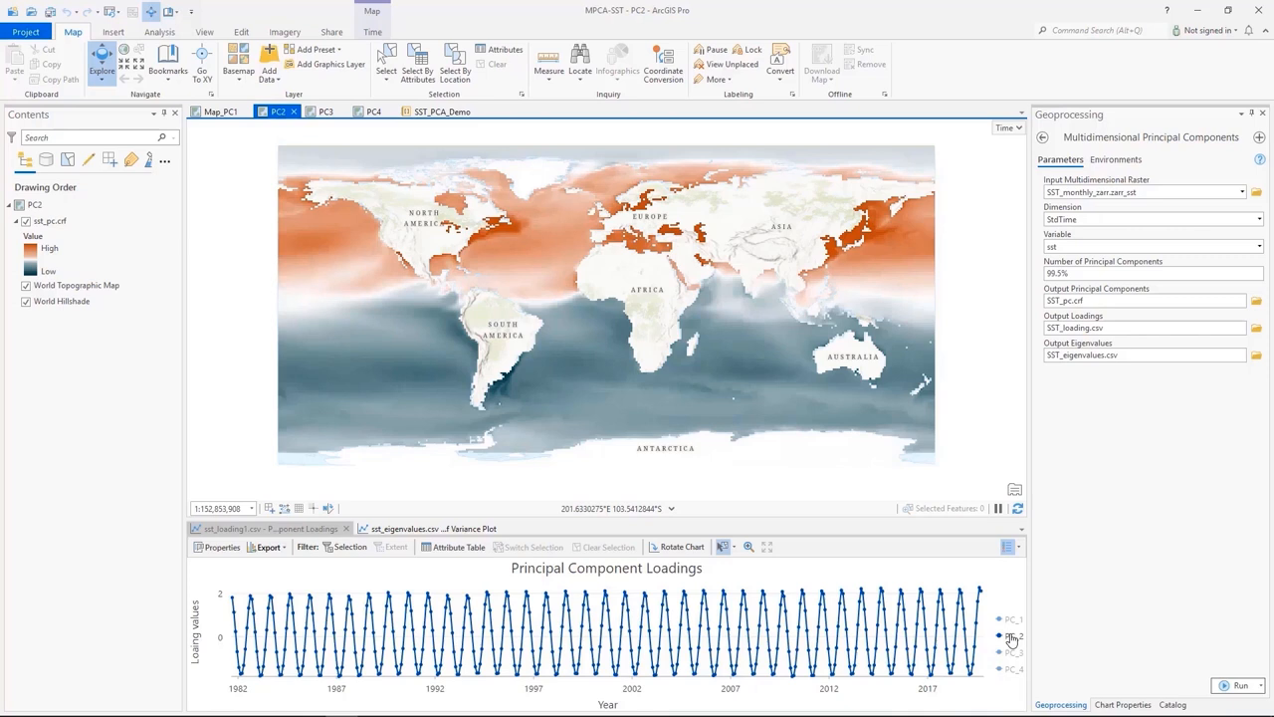
mouse_move(593, 385)
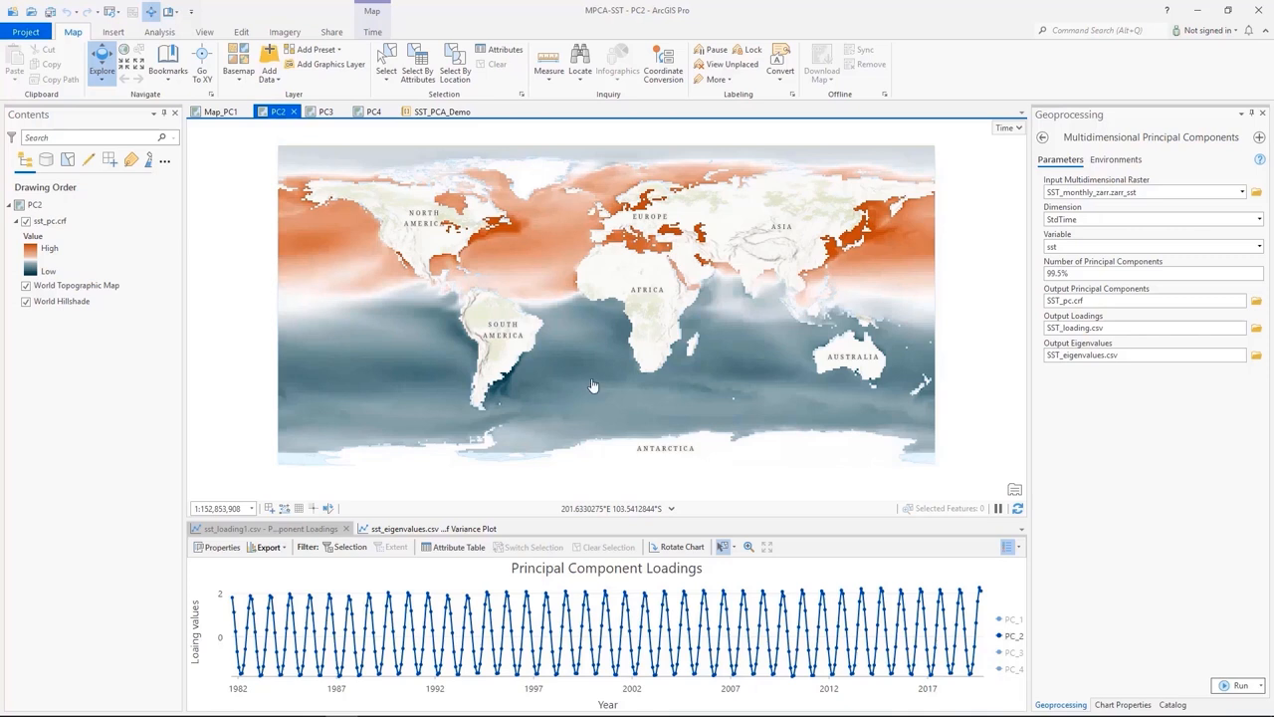
left_click(325, 110)
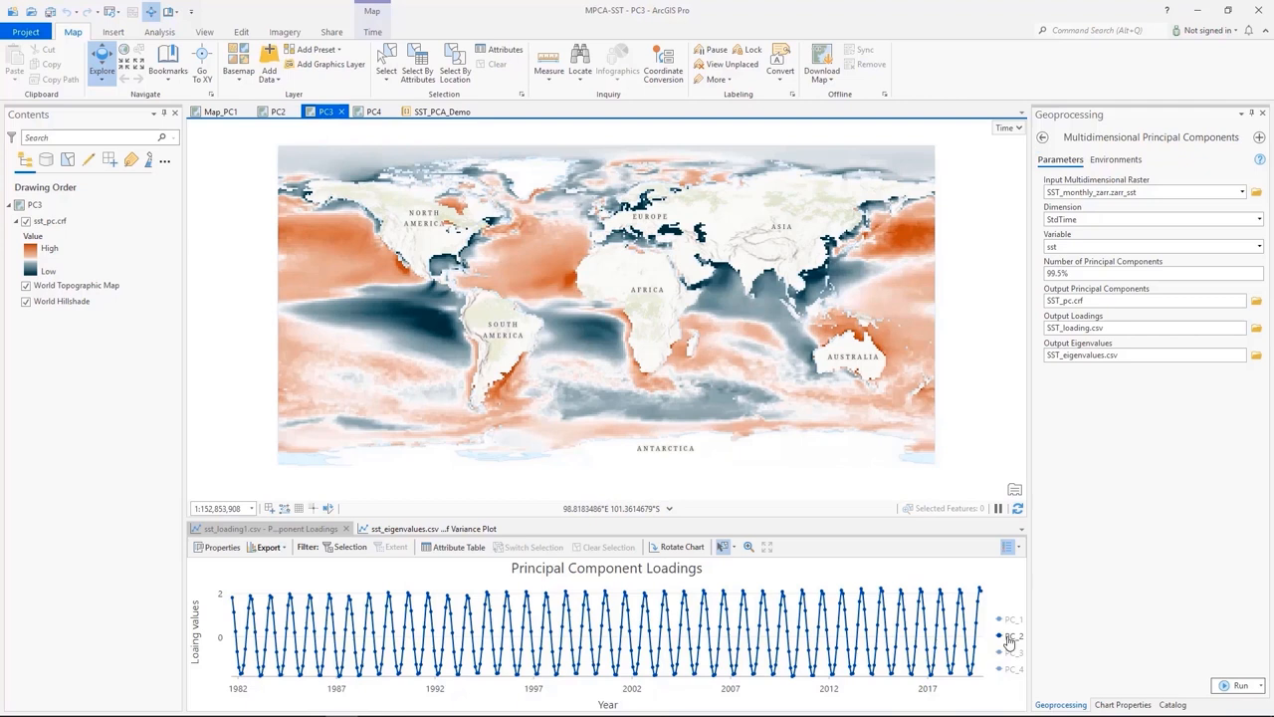
Step: Plot the PC_3 loadings series beside the PC3 map
left_click(1003, 653)
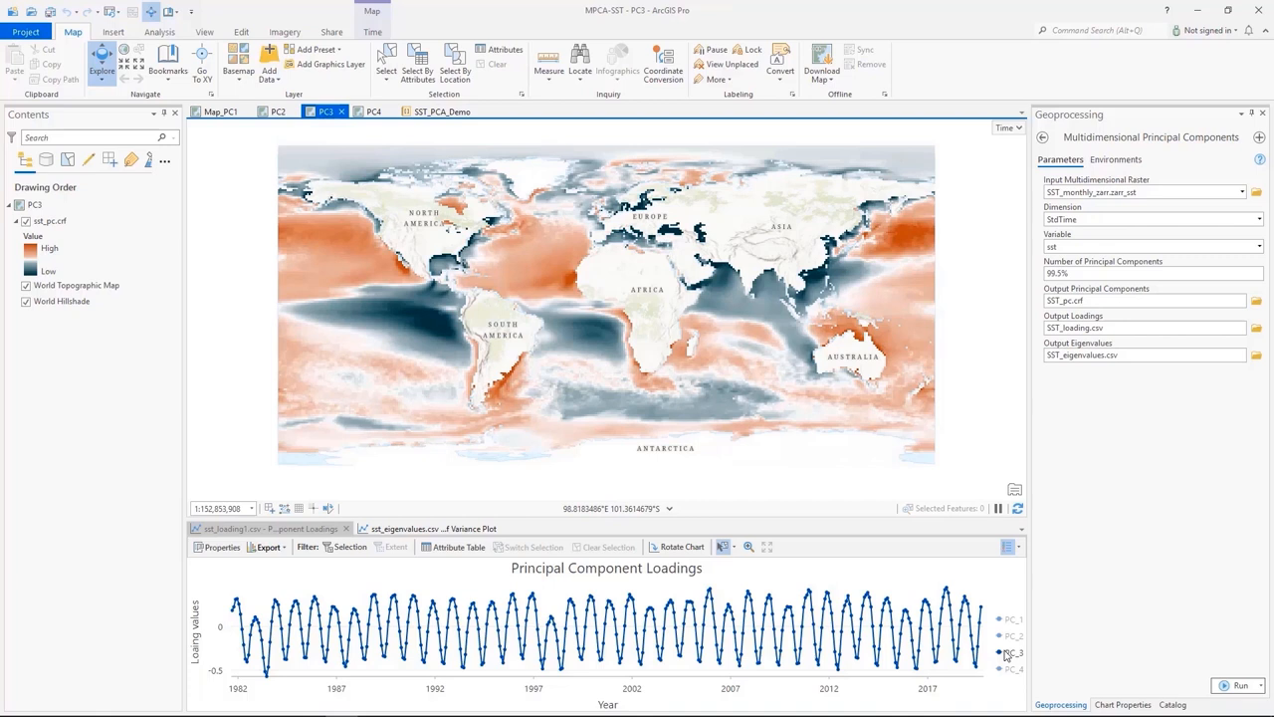
mouse_move(442, 272)
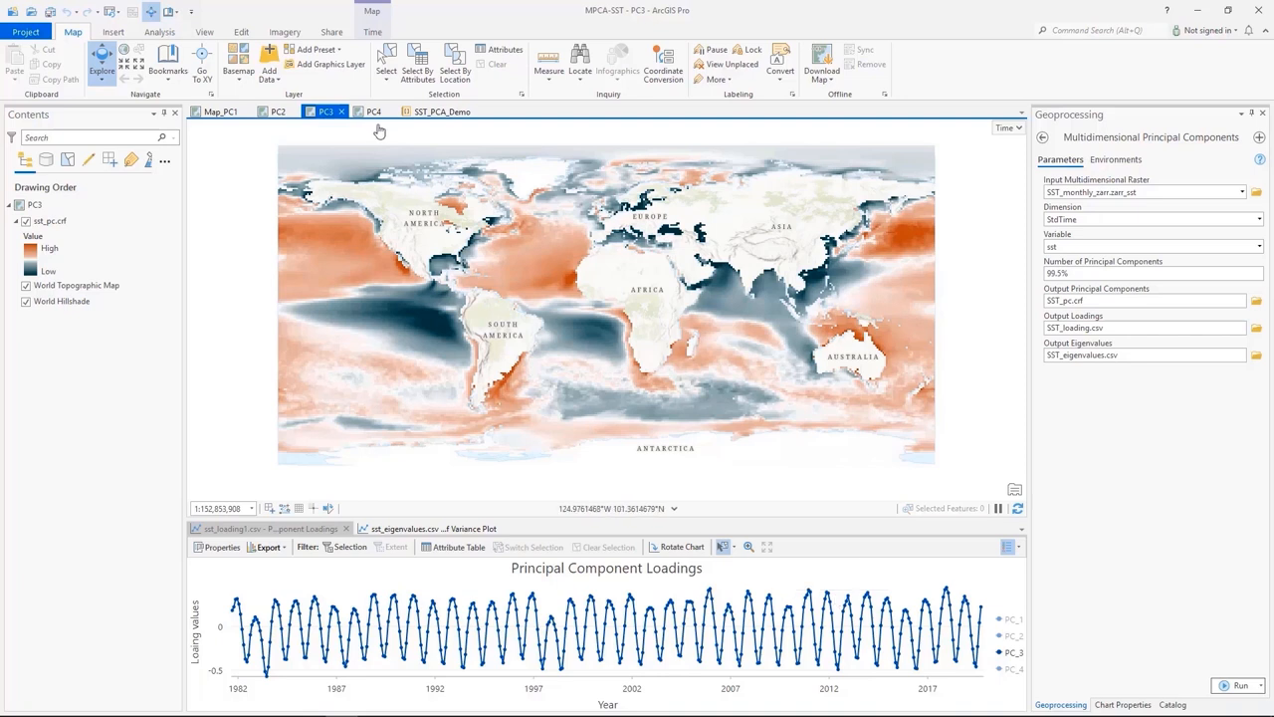
Step: Show the PC4 map with its irregular PC_4 loadings series
left_click(372, 111)
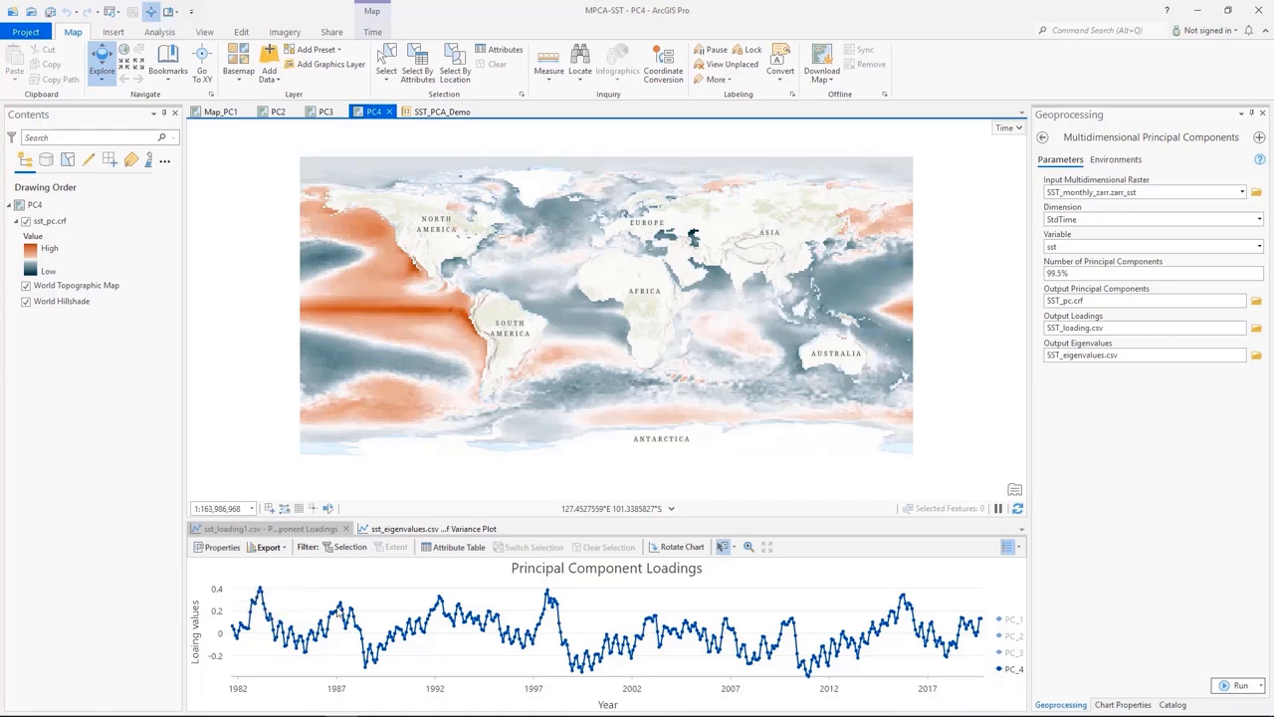
mouse_move(547, 592)
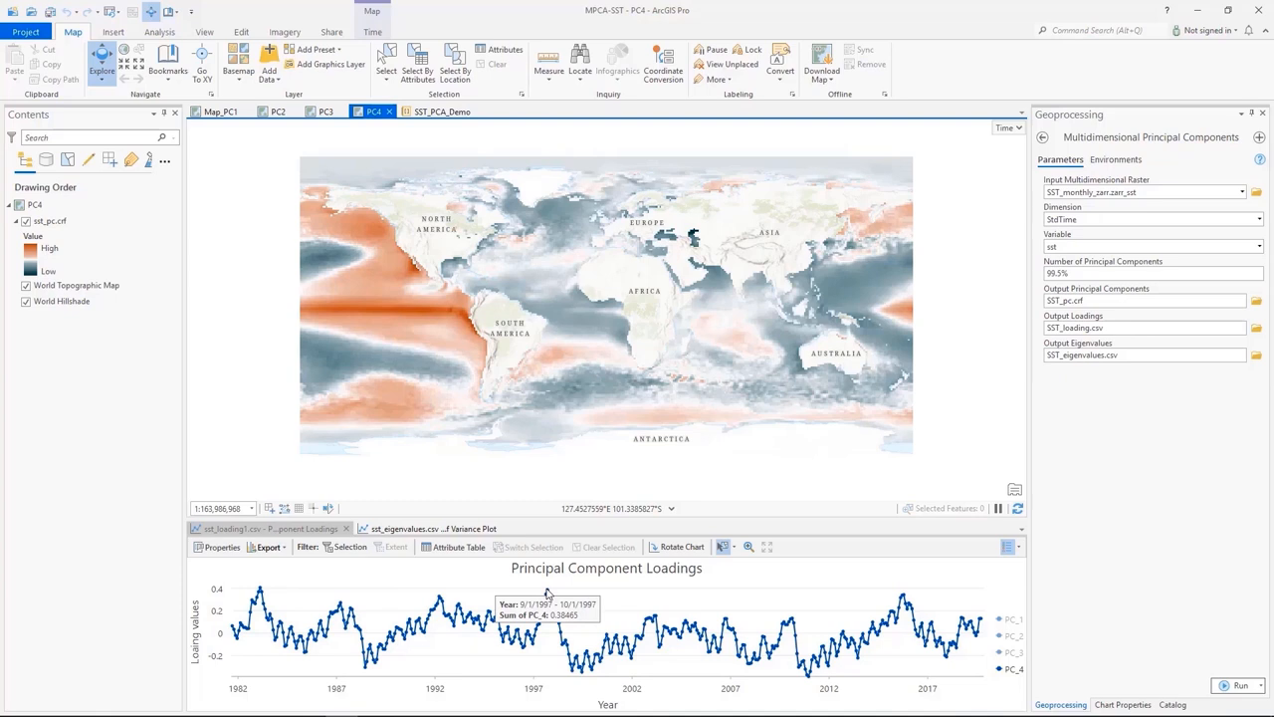
mouse_move(904, 598)
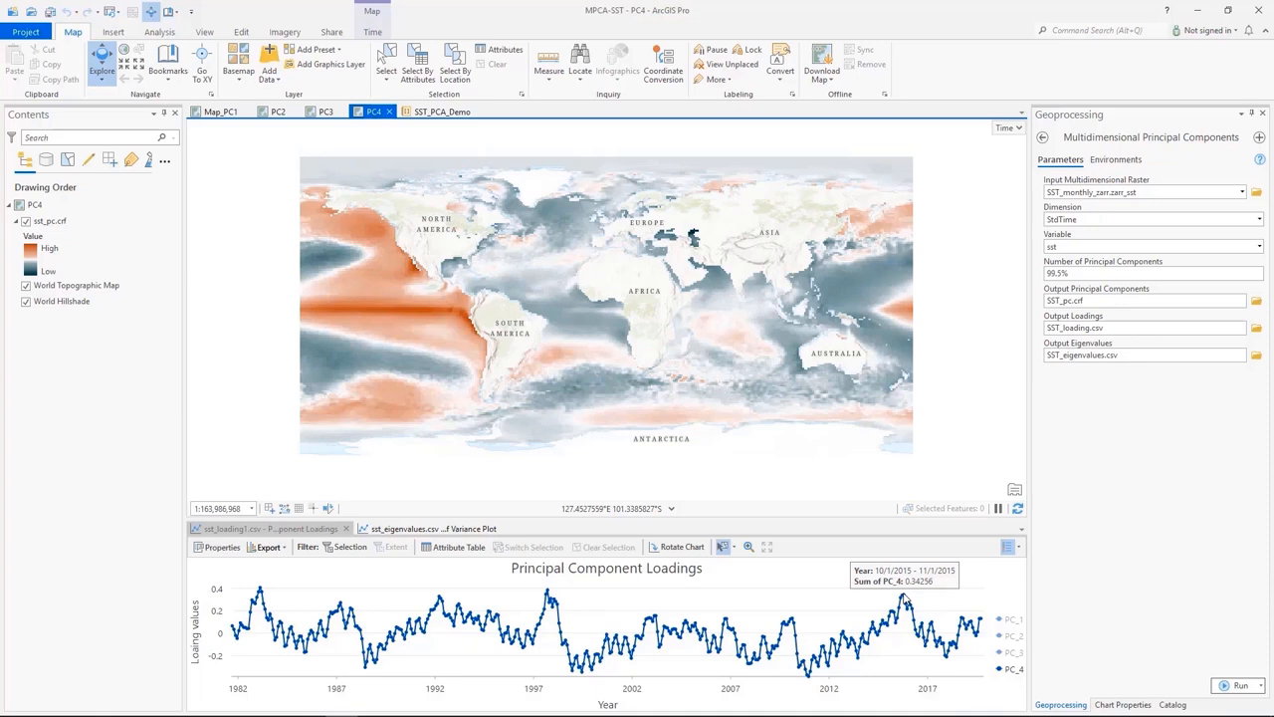
mouse_move(694, 503)
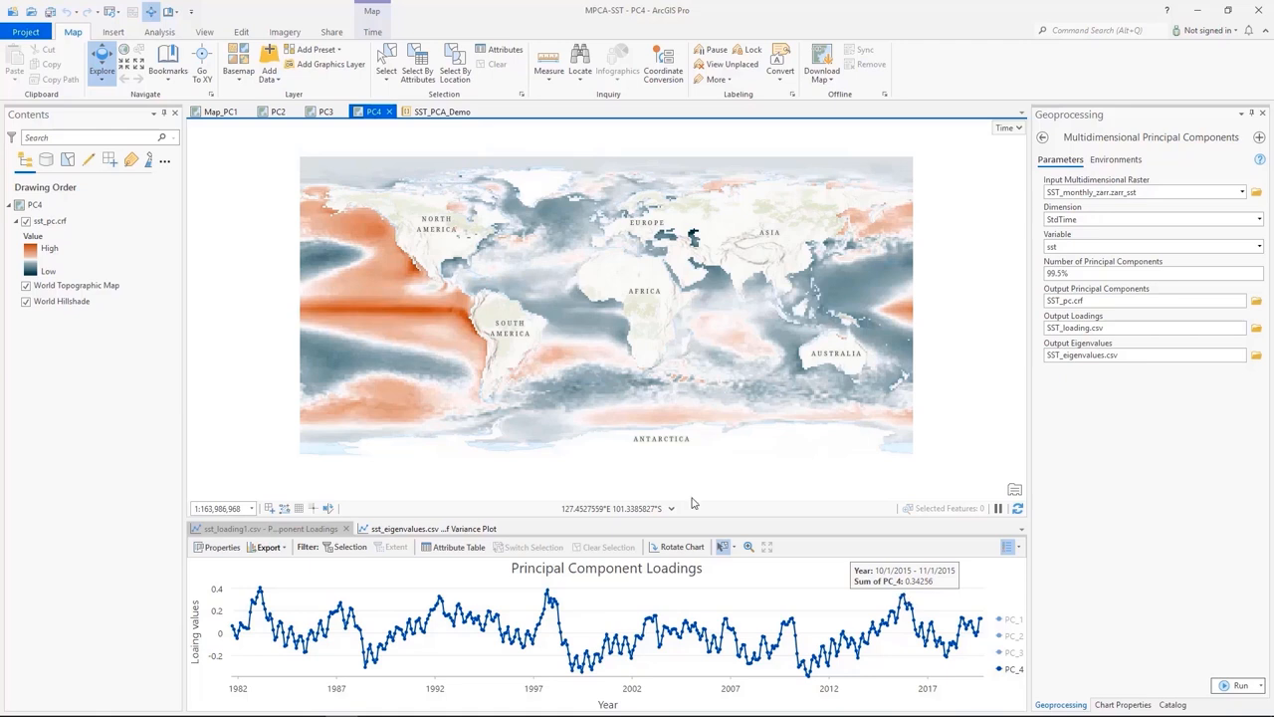
Step: Scroll the SST_PCA_Demo notebook through the scree plot and PC1 and PC2 maps and loadings charts
left_click(443, 111)
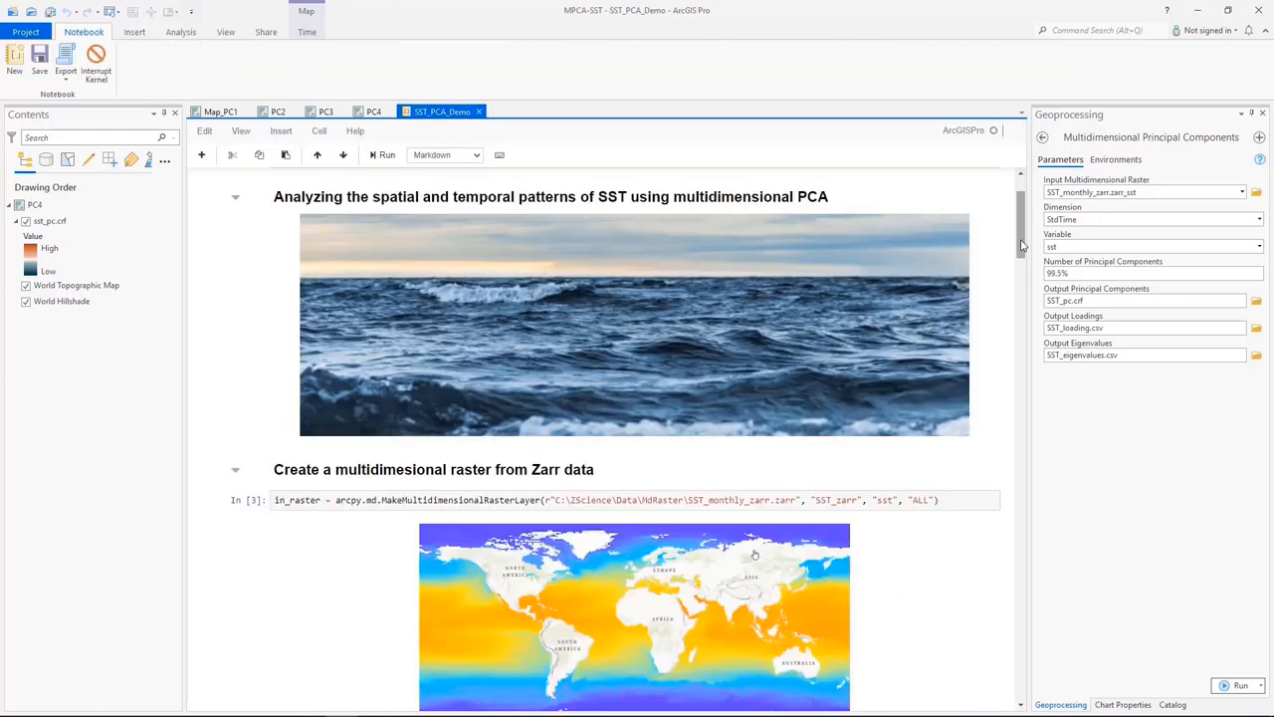
scroll("down", 3)
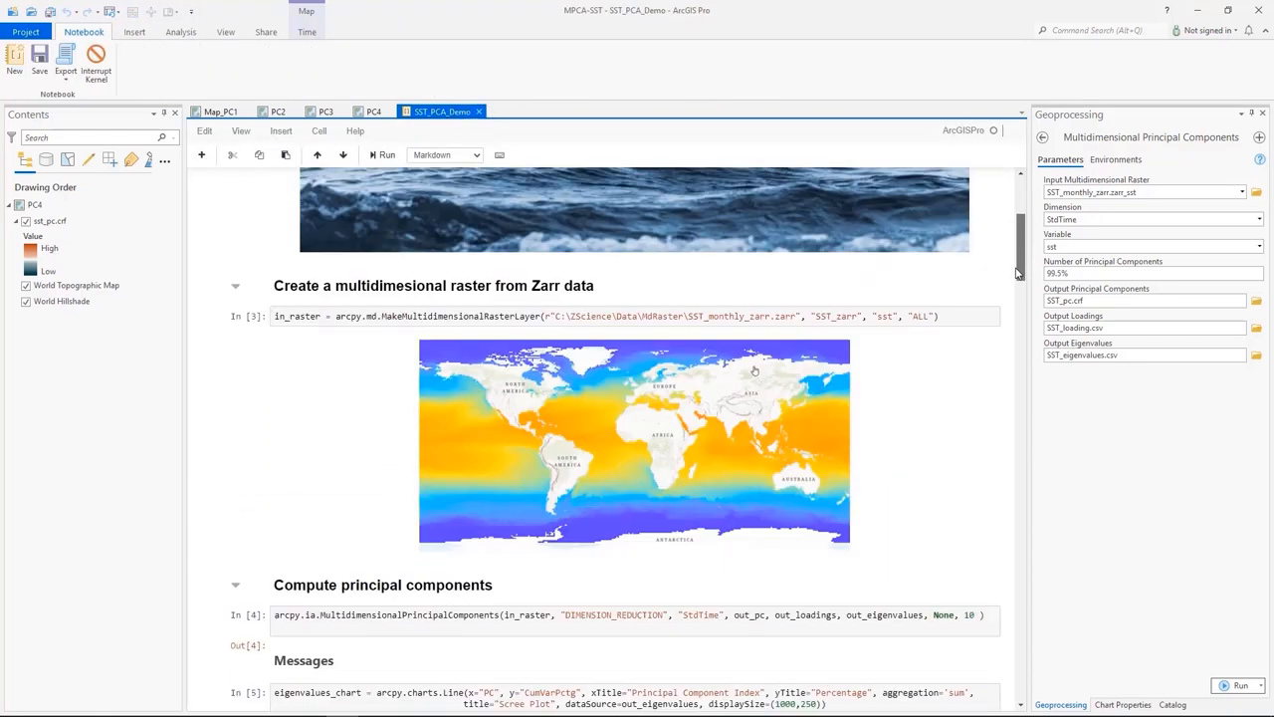
scroll("down", 3)
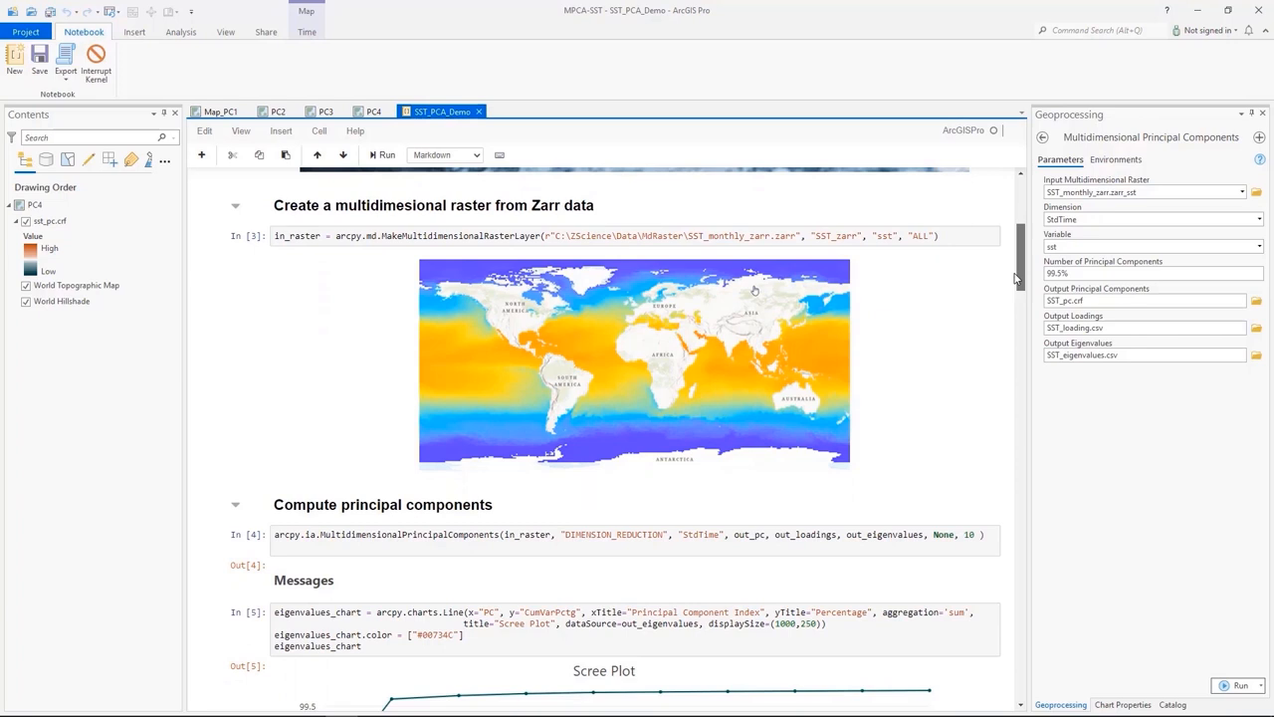
scroll("down", 3)
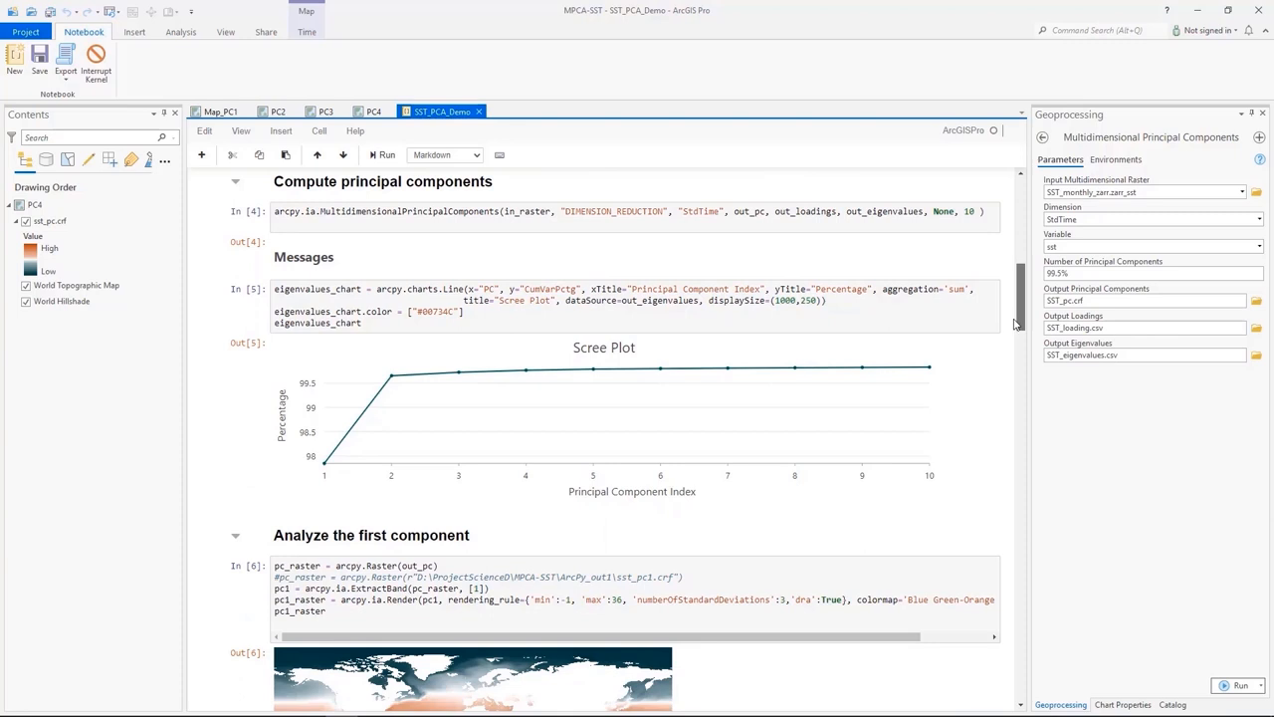
scroll("down", 3)
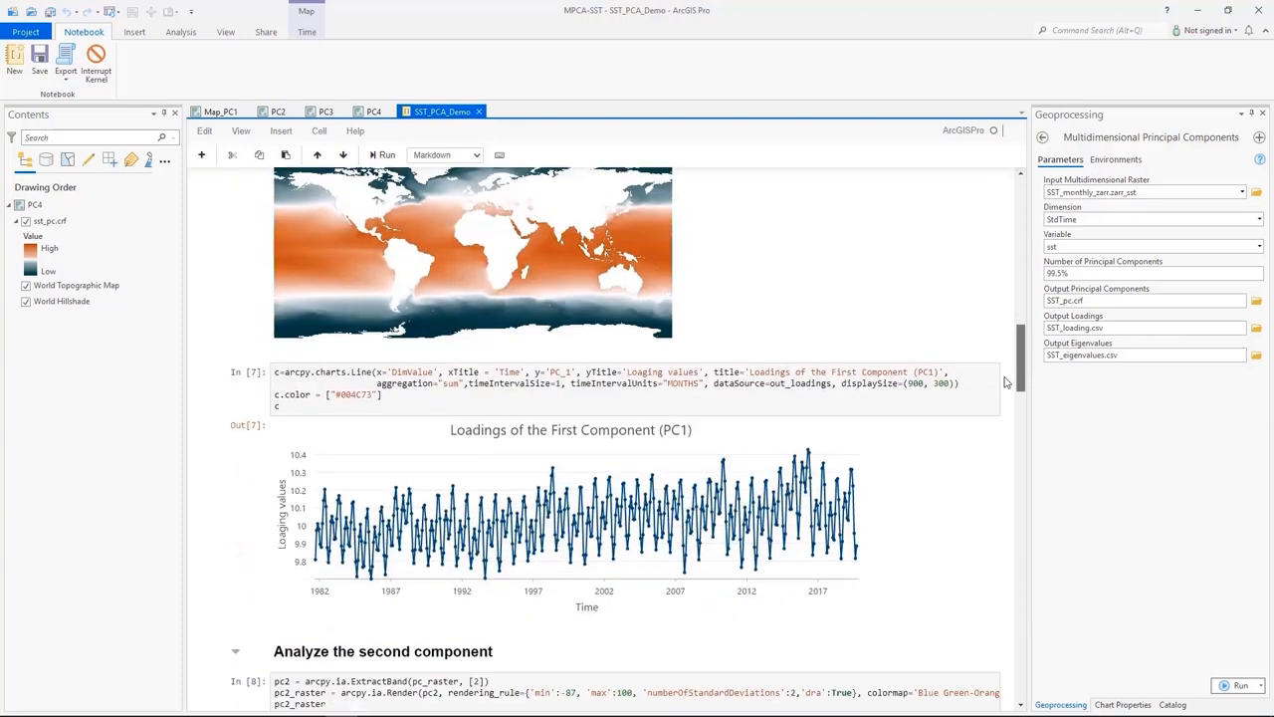
scroll("down", 3)
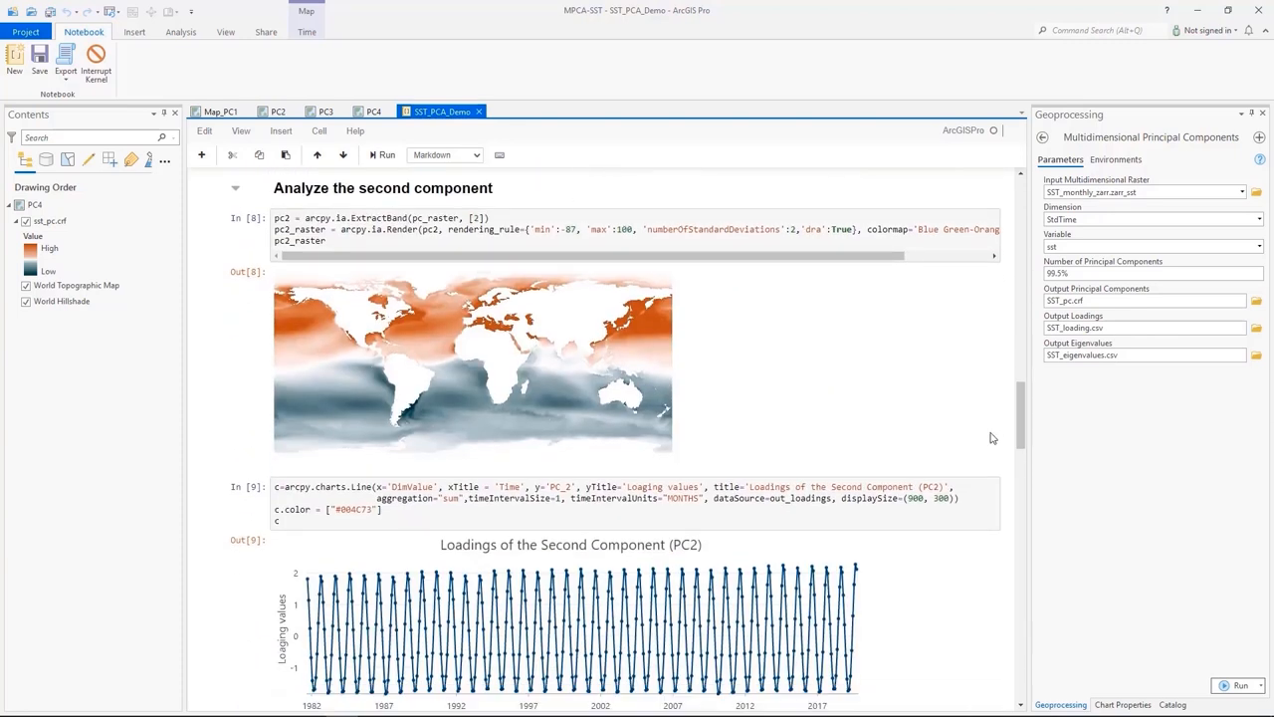